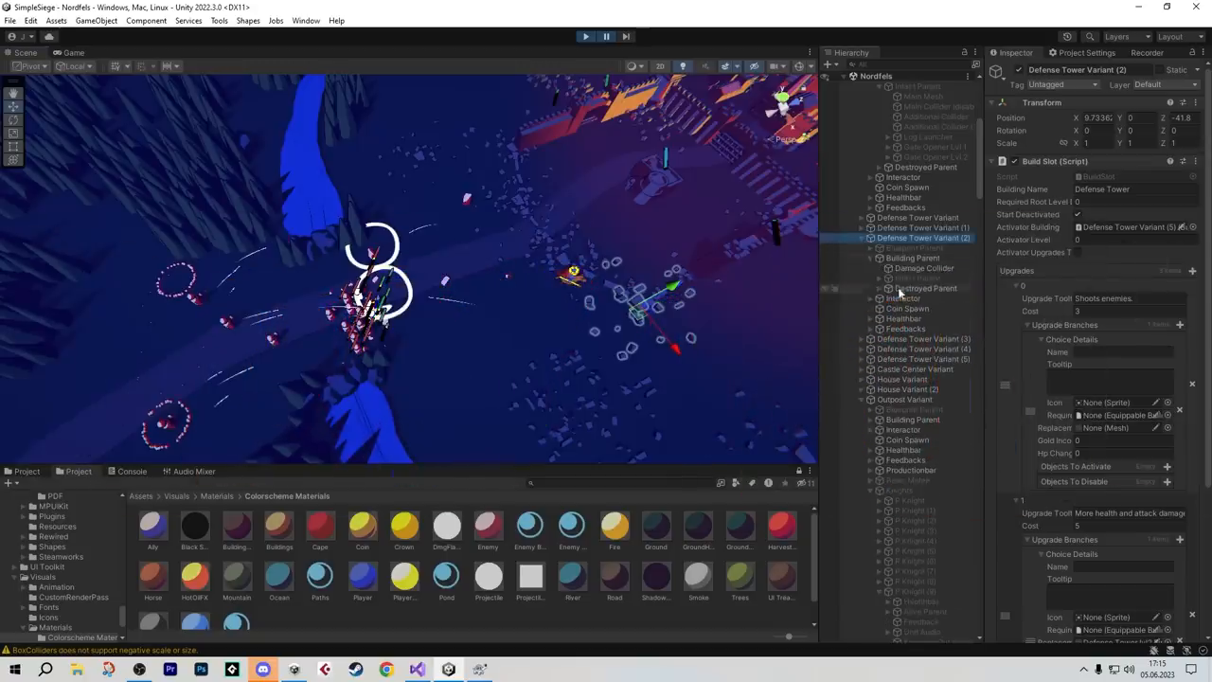
Step: Select Destroyed Parent under Defense Tower Variant (2) to show its Building Destruction Handler
click(926, 288)
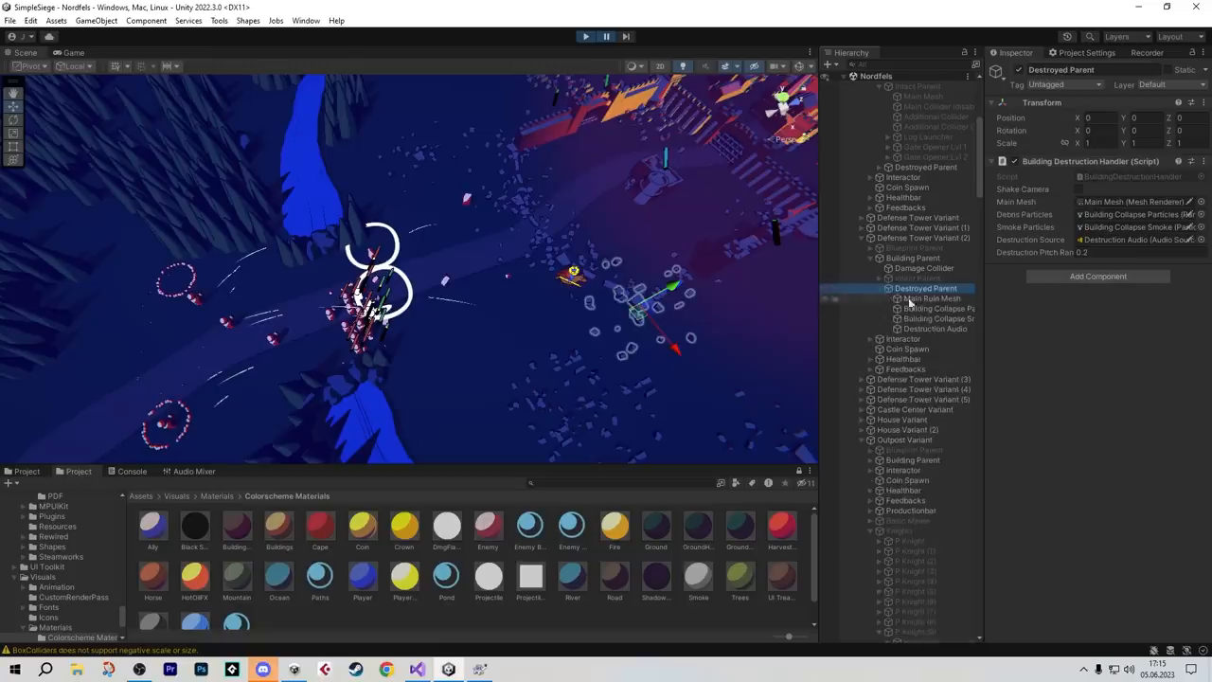
click(931, 298)
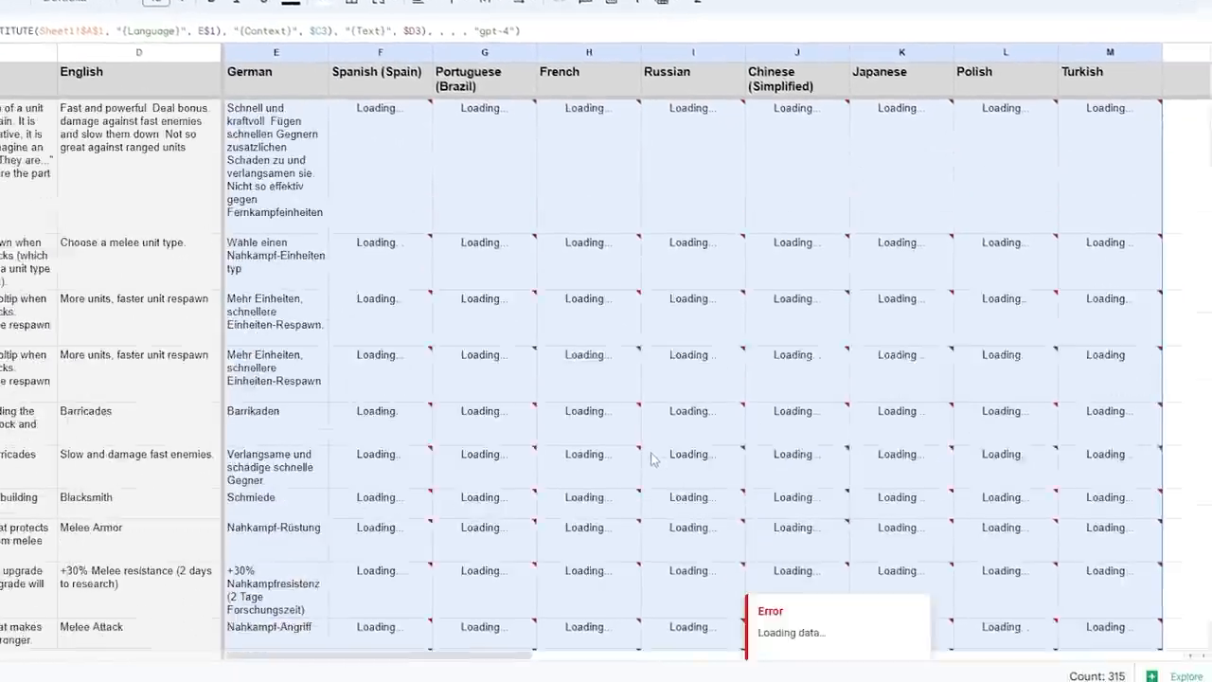
Step: Launch Thronefall.exe from DemoBuild and start the night wave with Space
scroll(down, 3)
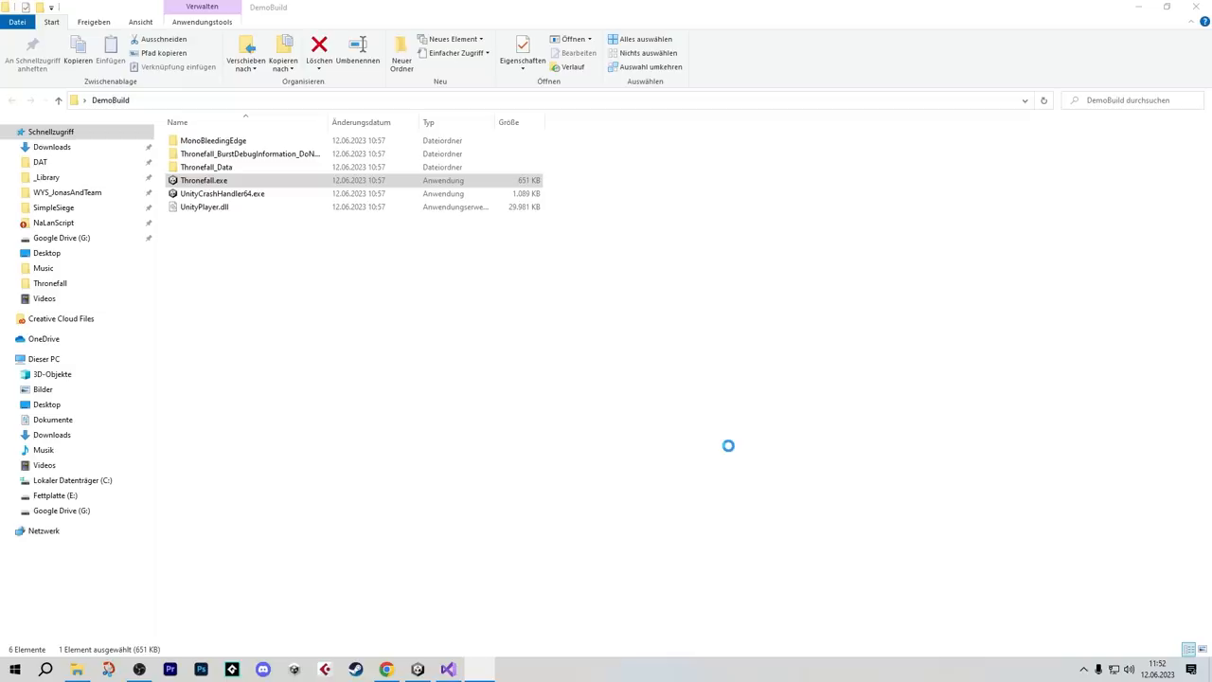
double_click(205, 180)
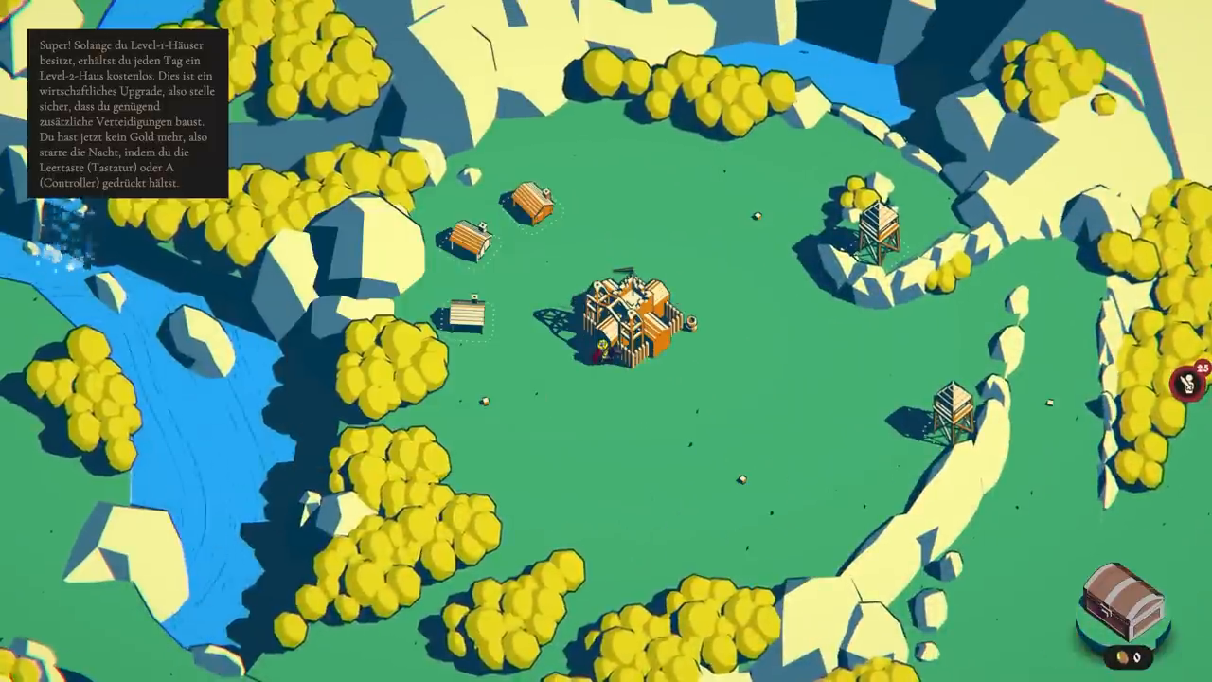
key(space)
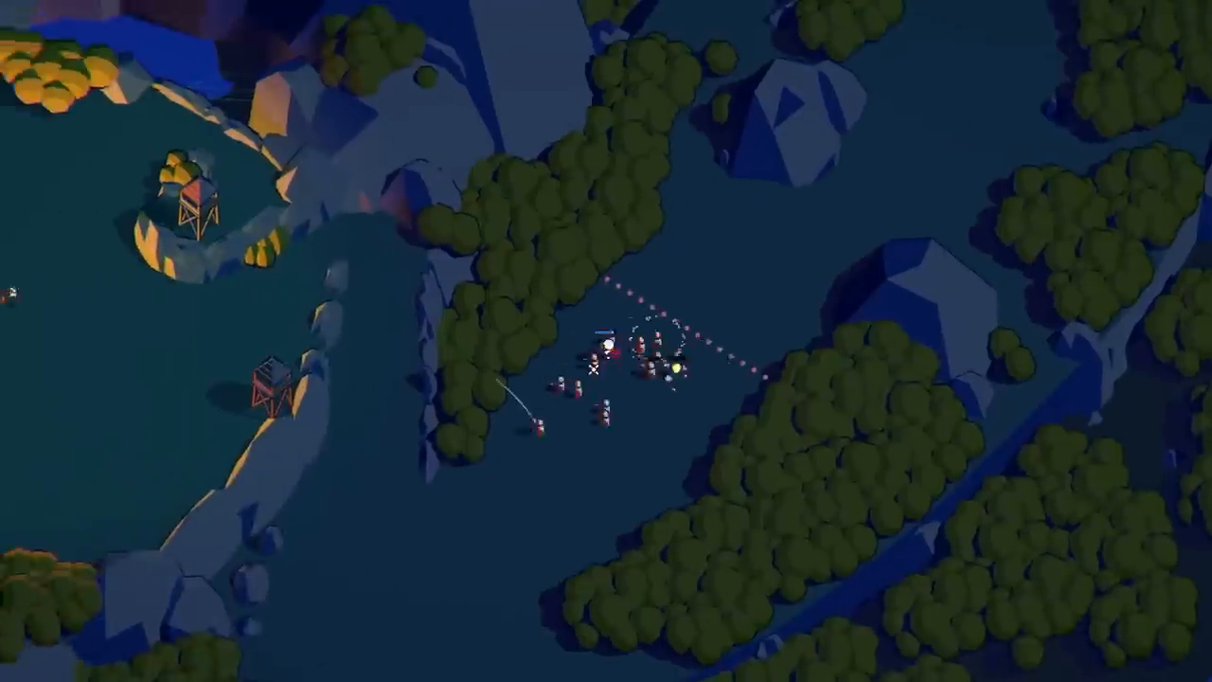